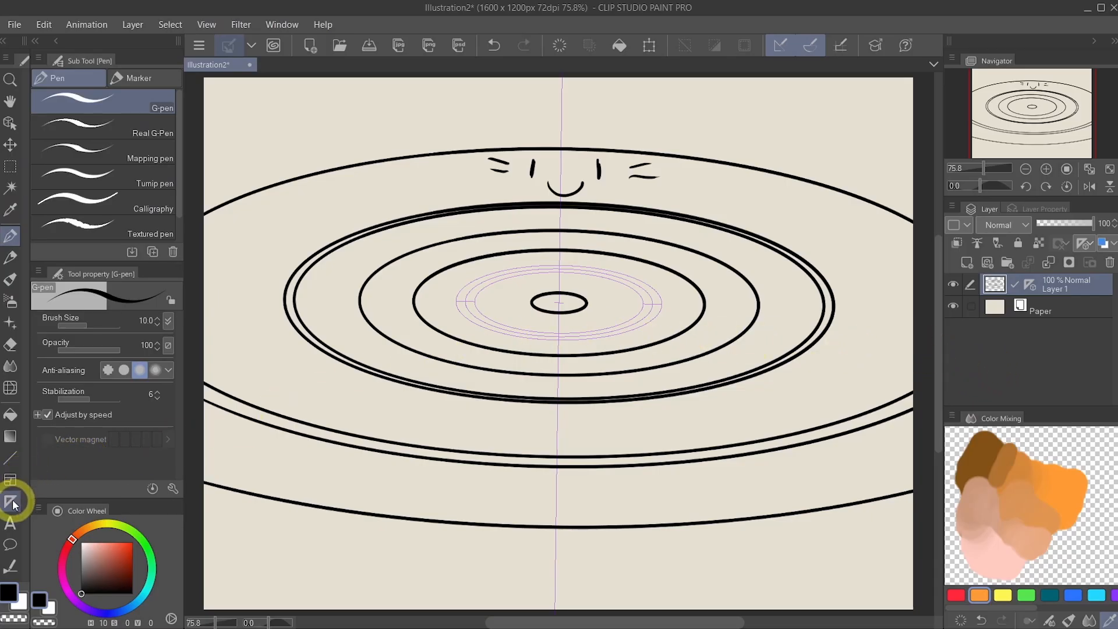
Choose the Symmetrical ruler sub tool under the Ruler tool.
left_click(11, 503)
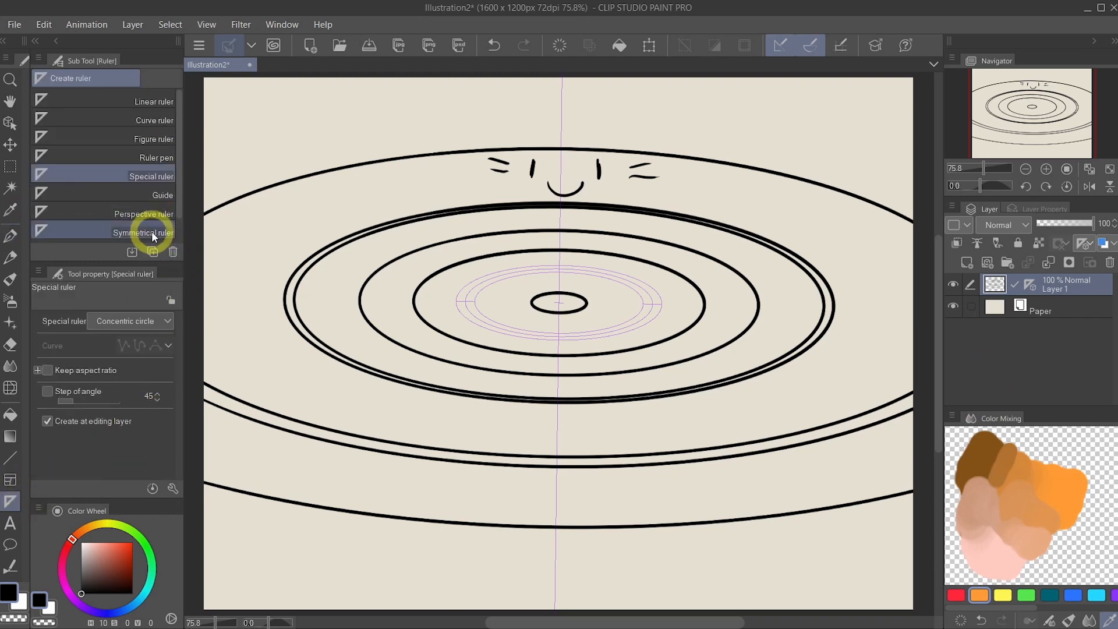
left_click(144, 232)
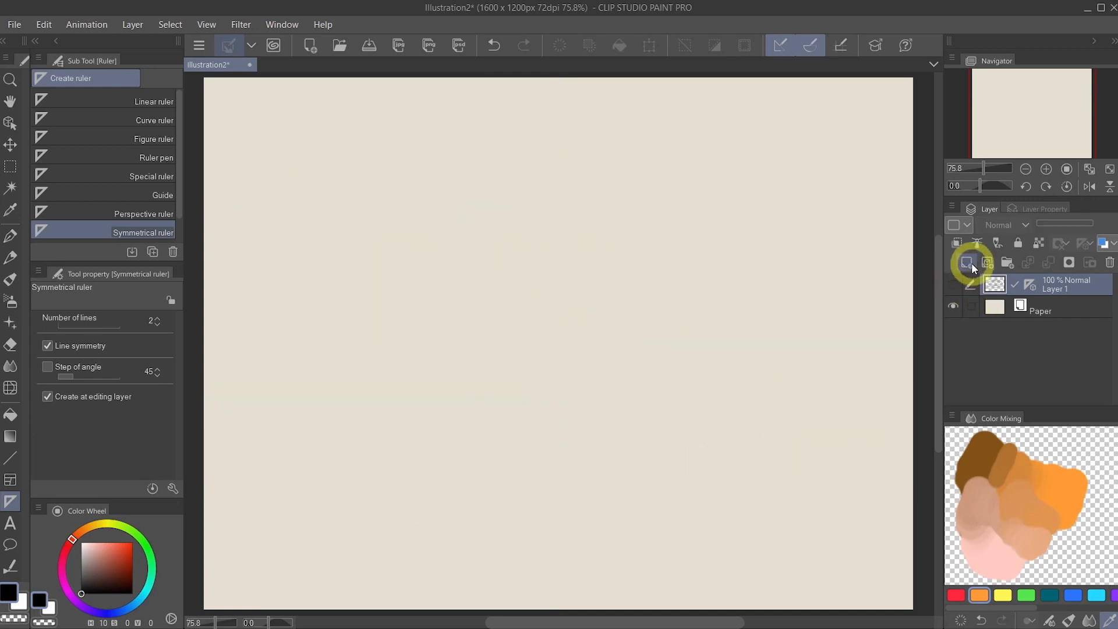
mouse_move(967, 262)
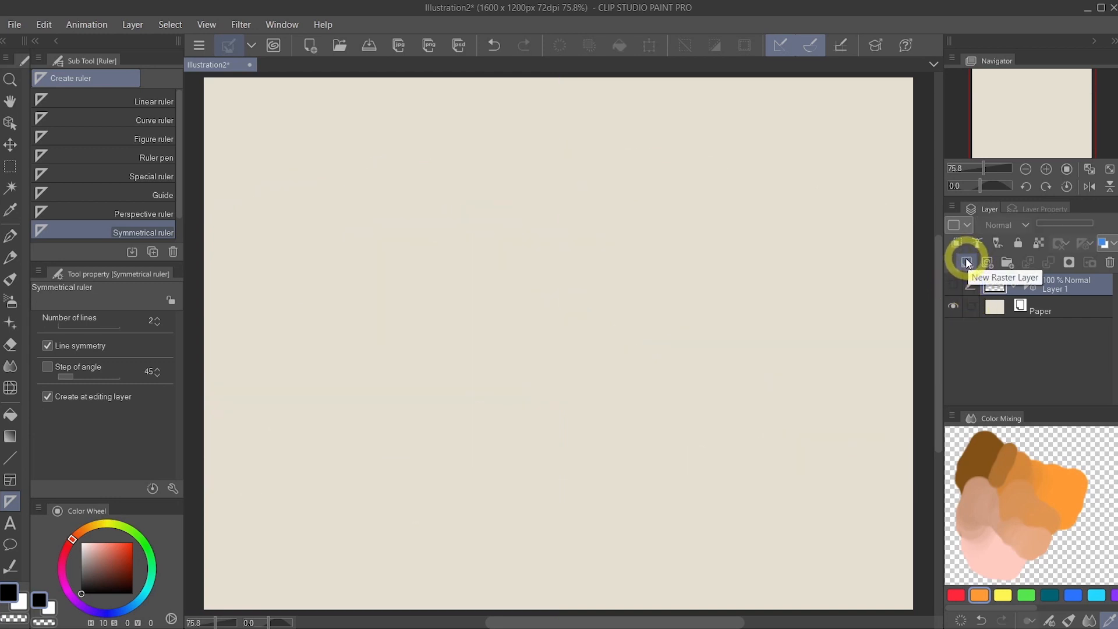
Add raster Layer 2 and raise the symmetrical ruler's number of lines.
left_click(965, 262)
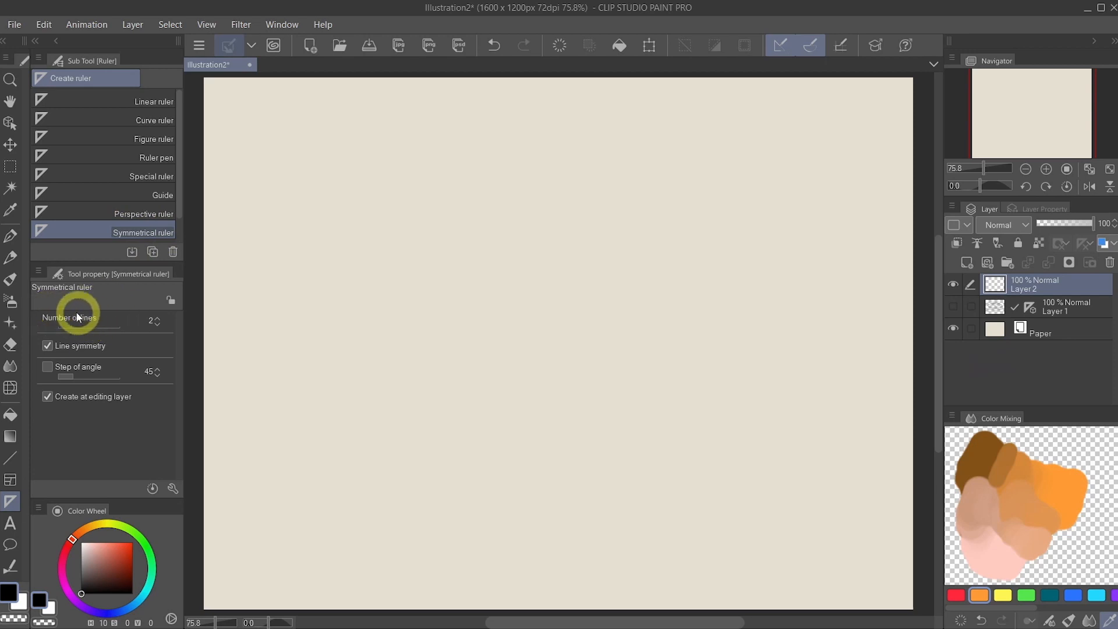
mouse_move(58, 329)
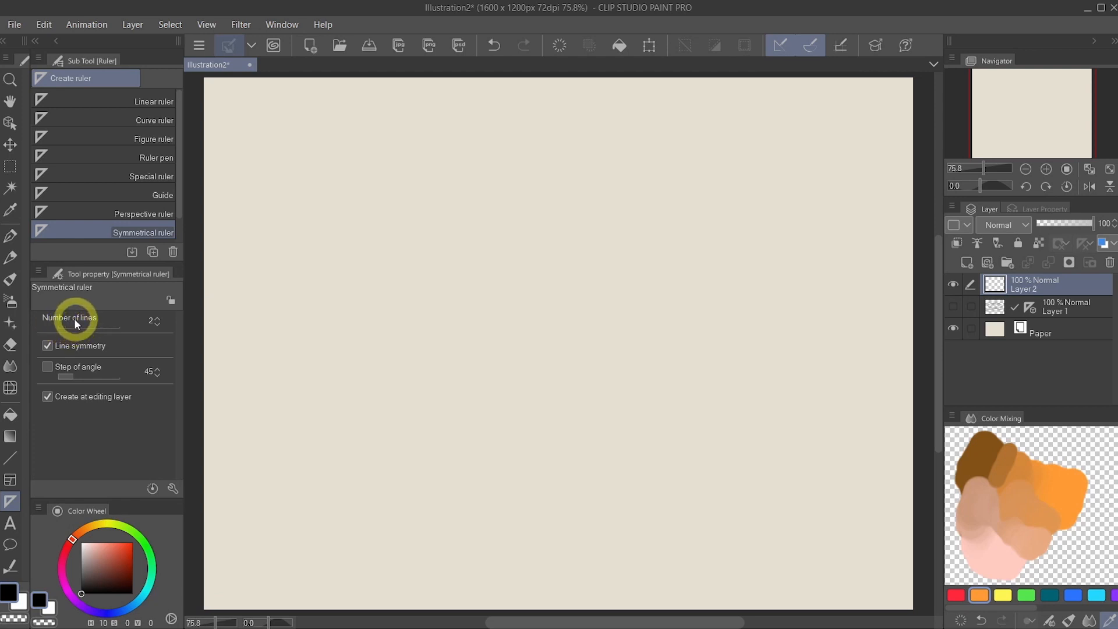
left_click_drag(64, 326, 92, 326)
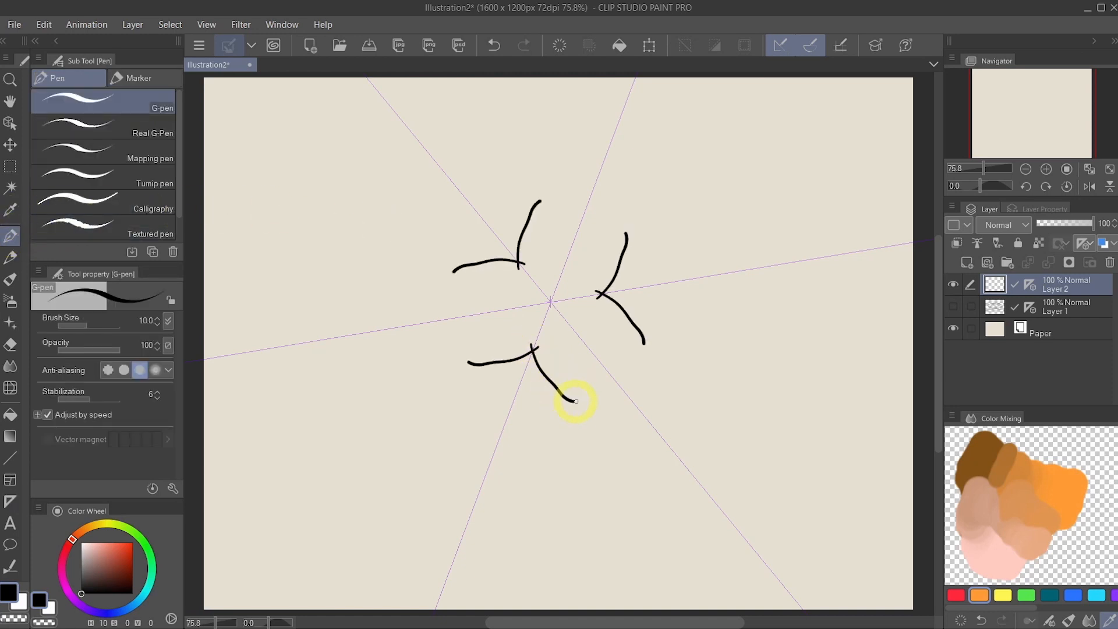
Draw a G-pen stroke that mirrors six ways around the ruler centre.
left_click_drag(570, 400, 549, 299)
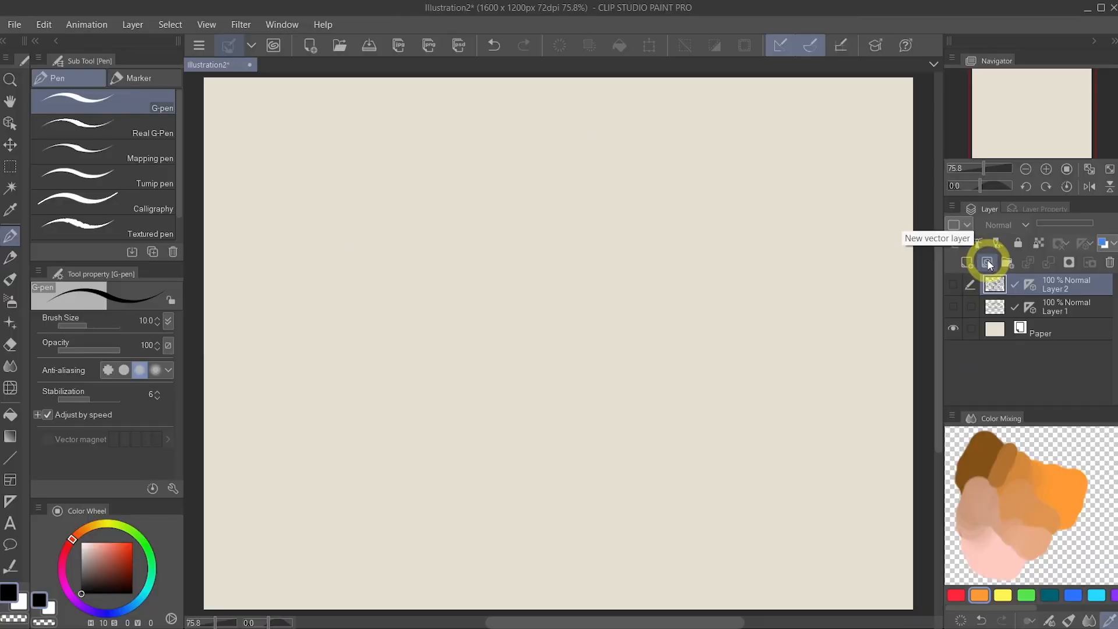
Create vector Layer 3 above Layer 2.
left_click(987, 262)
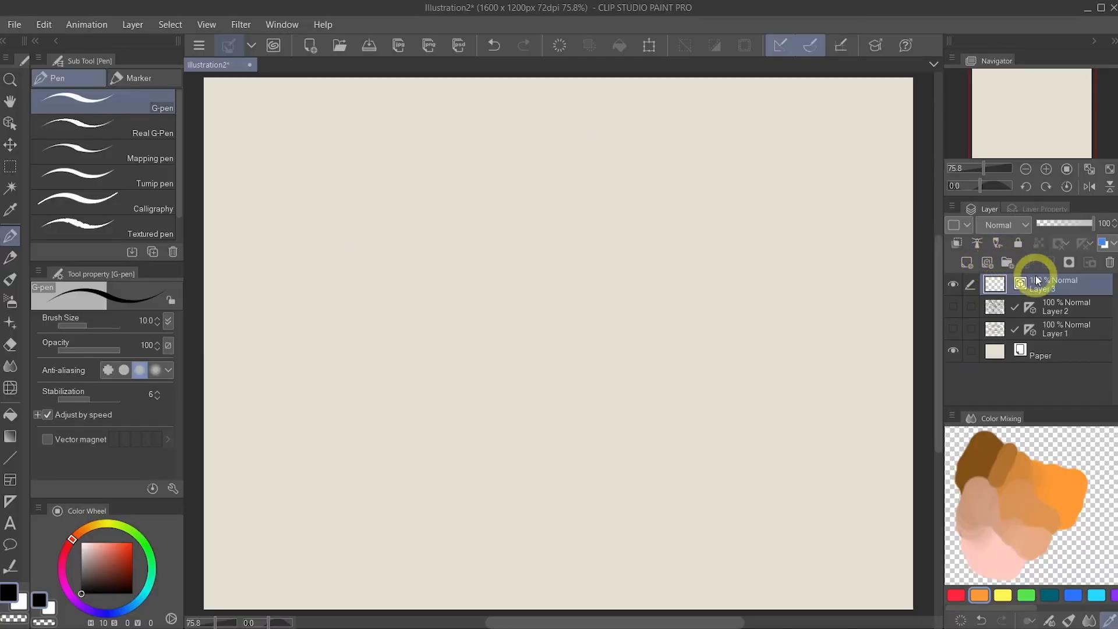